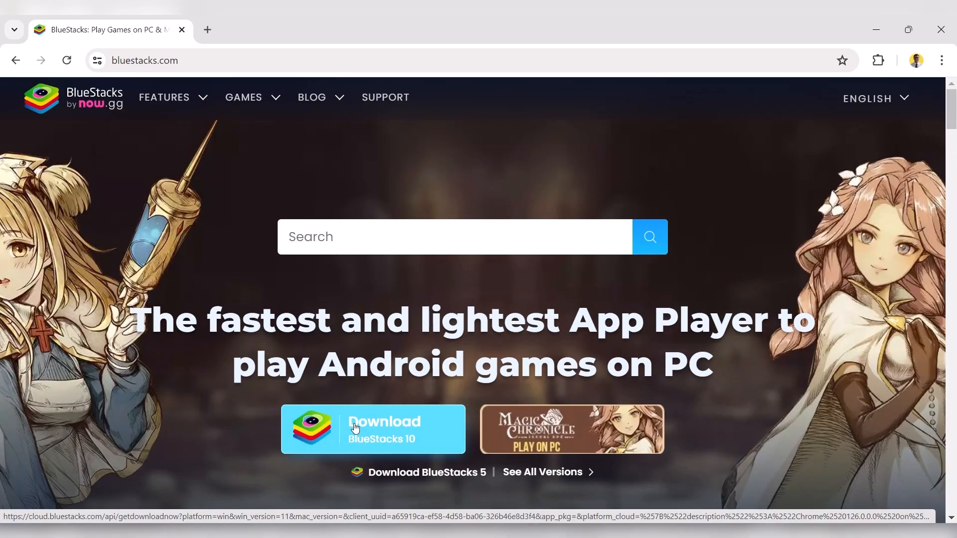
- Download the BlueStacks 10 installer and reveal it in its Downloads folder
left_click(372, 429)
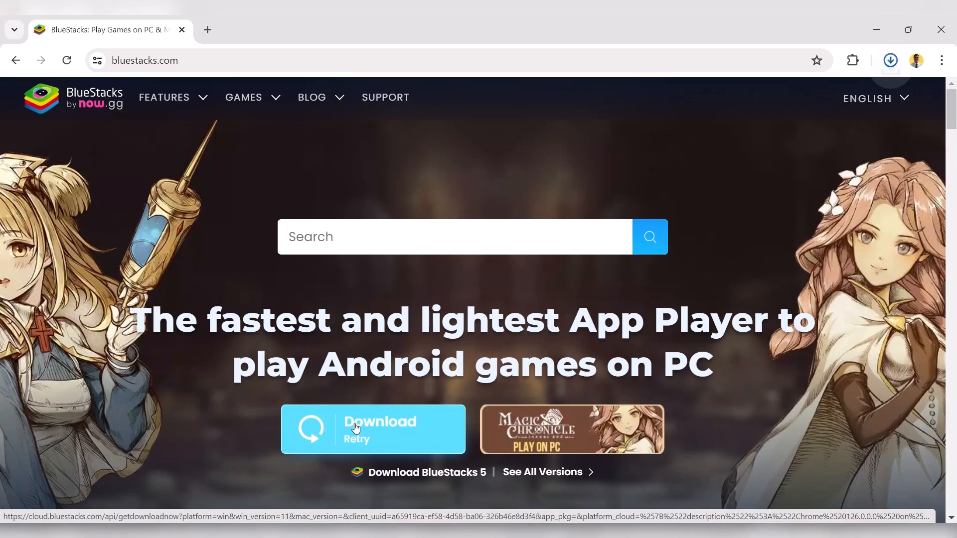
left_click(891, 60)
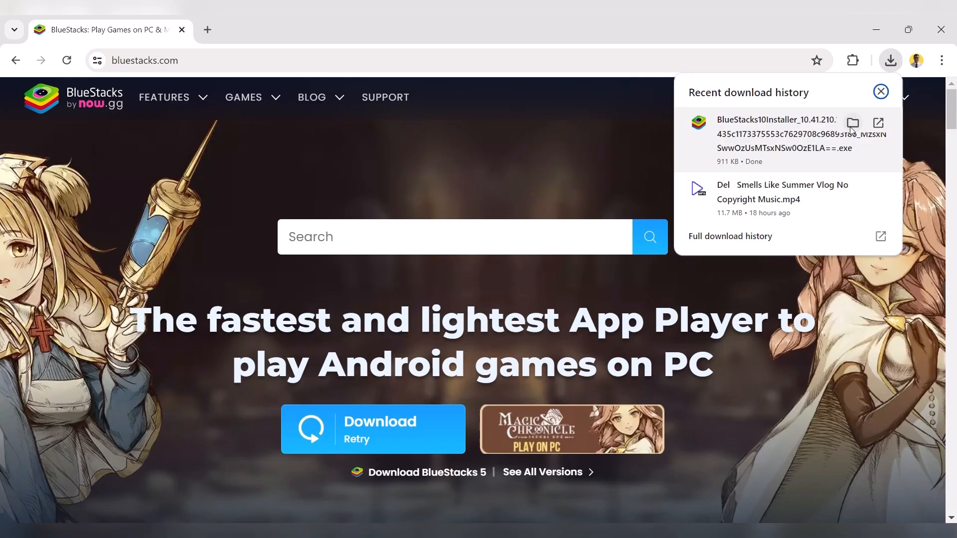
left_click(853, 123)
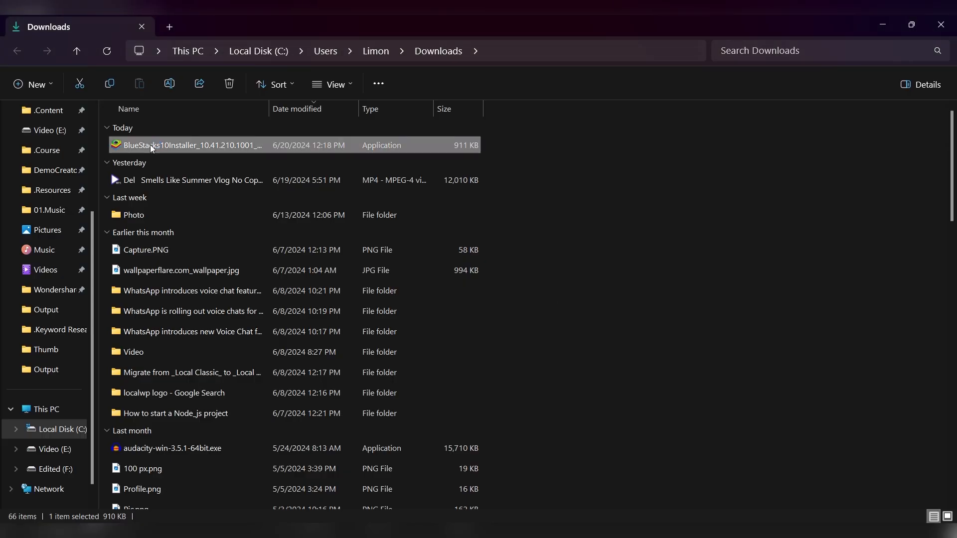
- Run the BlueStacks 10 installer and start the installation with Install now
double_click(192, 145)
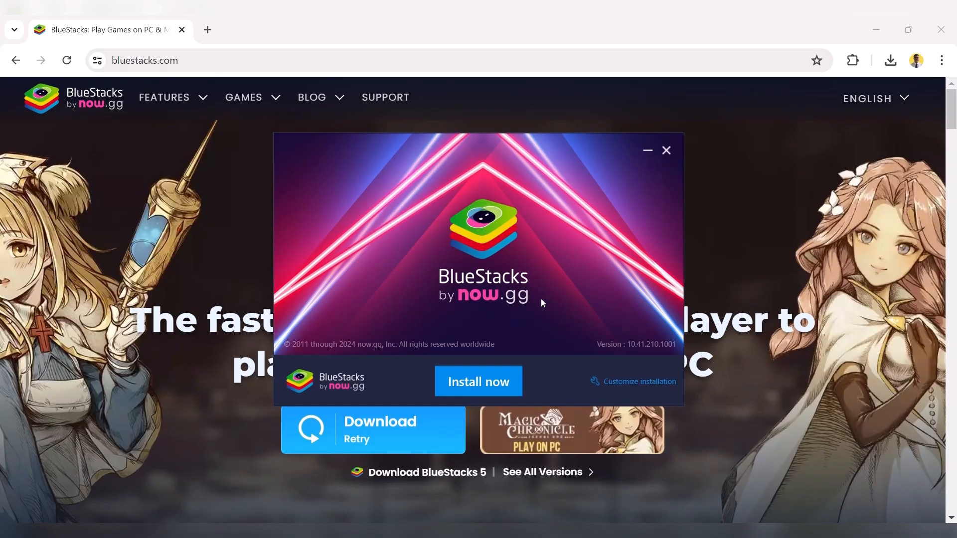
left_click(477, 382)
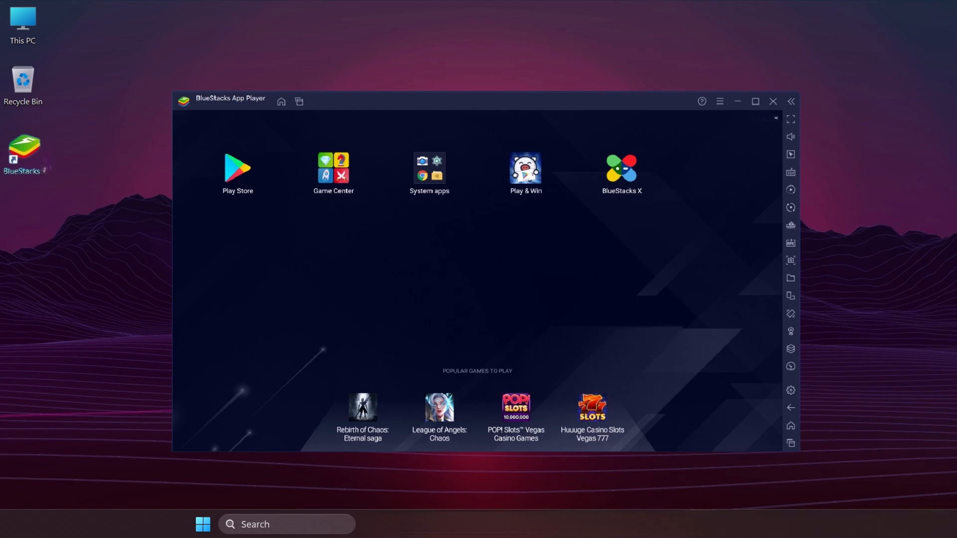
- Launch Chrome from the System apps collection on the BlueStacks home screen
left_click(429, 166)
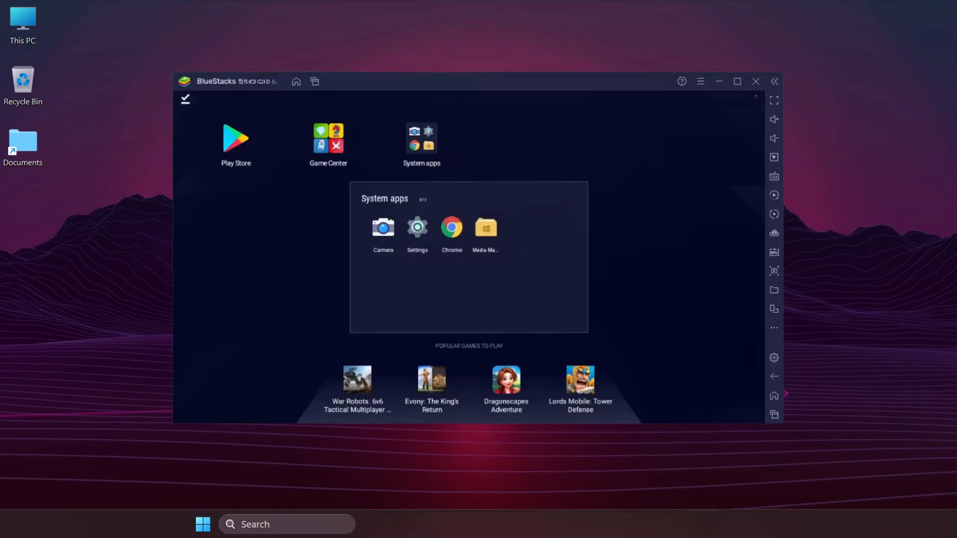
left_click(451, 231)
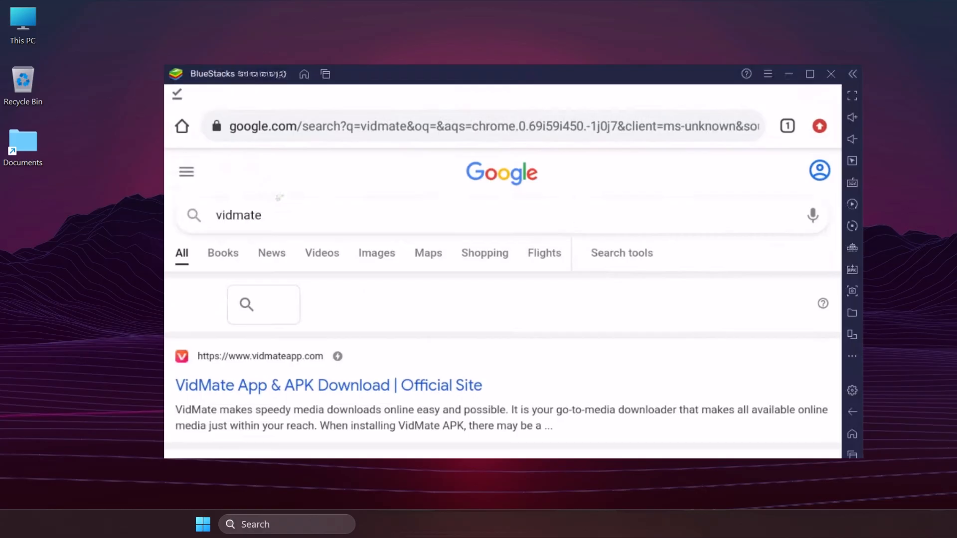
- Get VidMate from its official site result and launch the installed app in the emulator
left_click(328, 385)
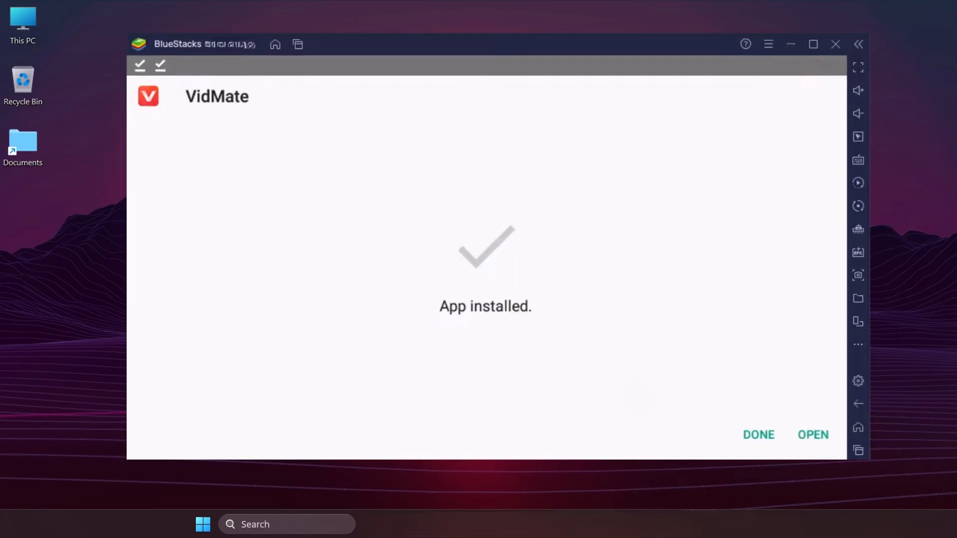
left_click(813, 435)
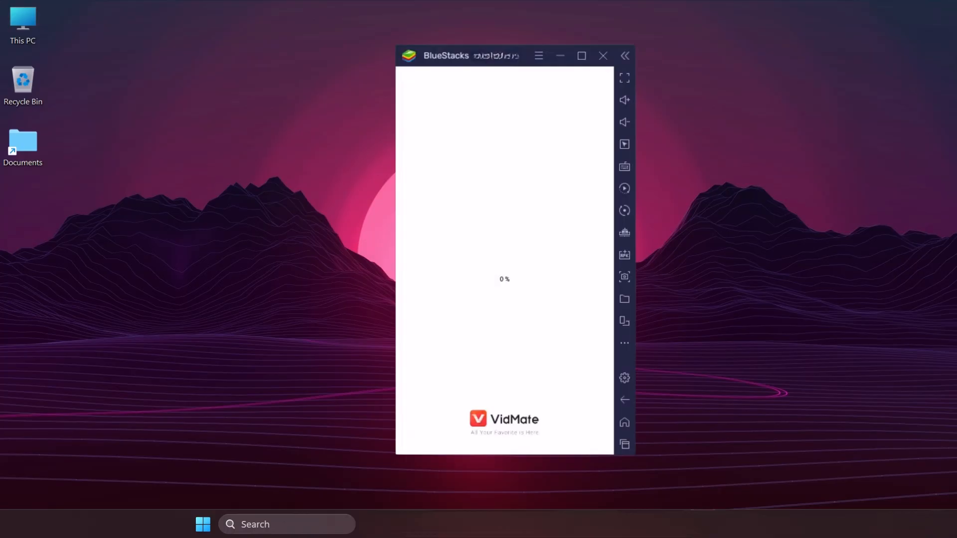